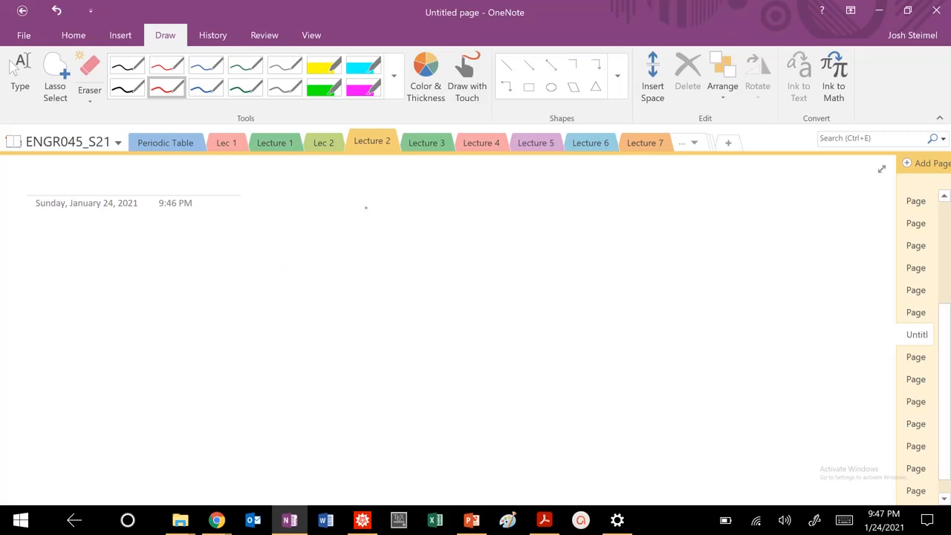
Write the SC, BCC and FCC headings in red ink across the page.
scroll(up, 3)
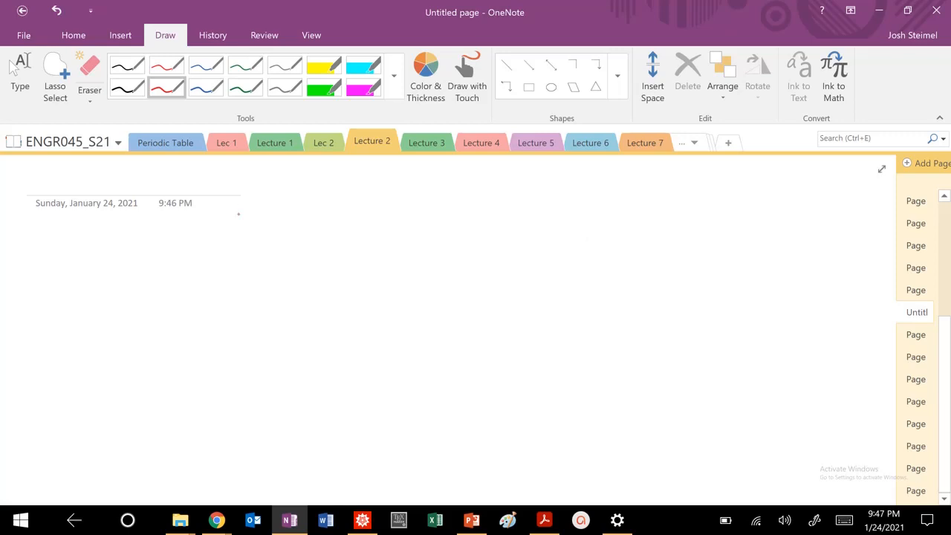
drag(223, 230, 279, 220)
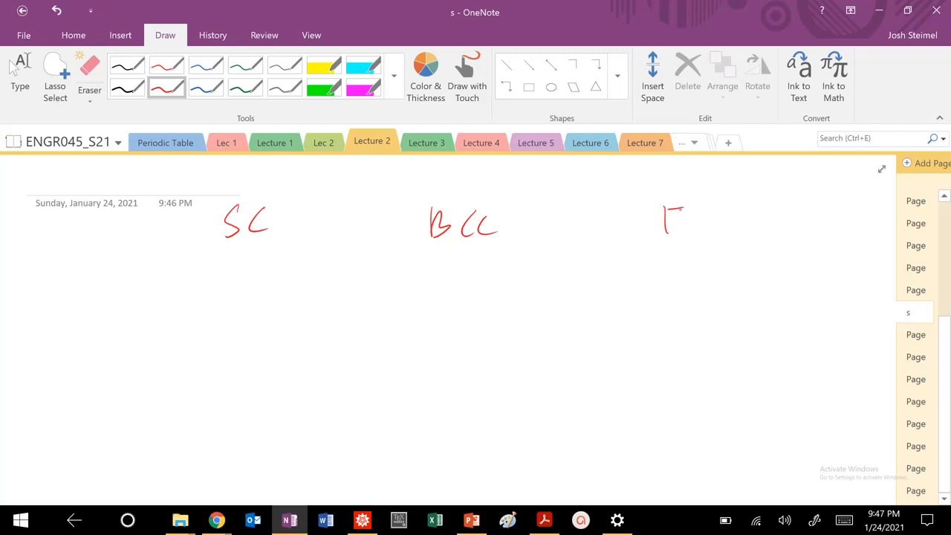
drag(681, 220, 758, 226)
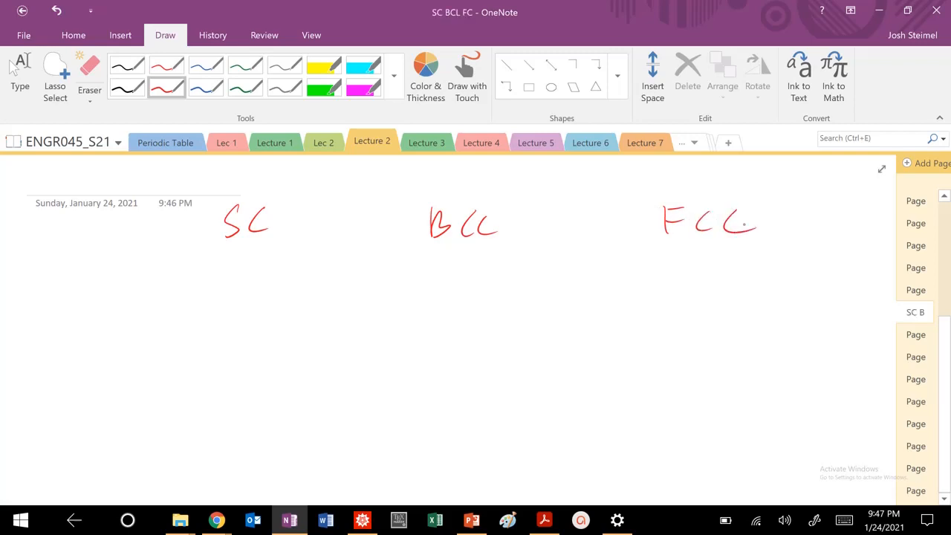
Sketch the simple cubic cube with corner atoms and outline the BCC cube.
drag(214, 253, 214, 270)
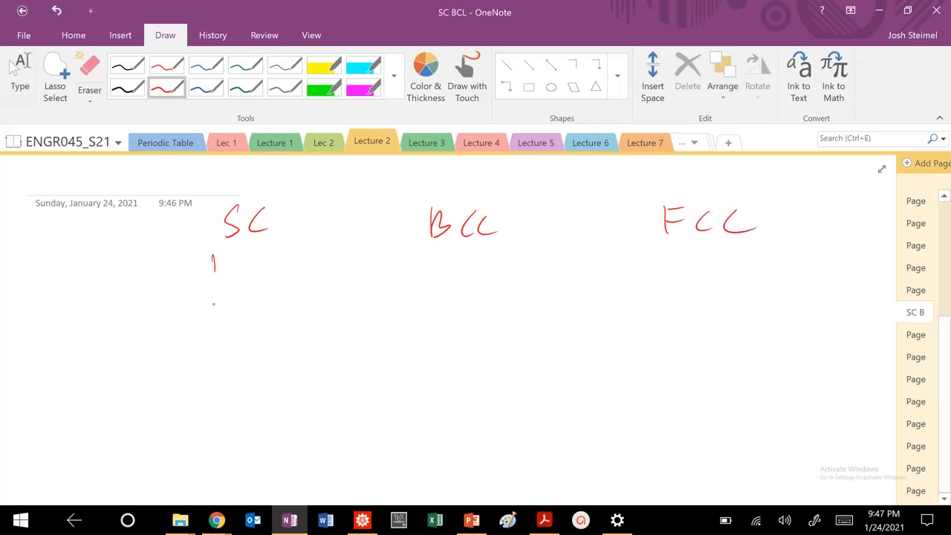
drag(214, 260, 276, 312)
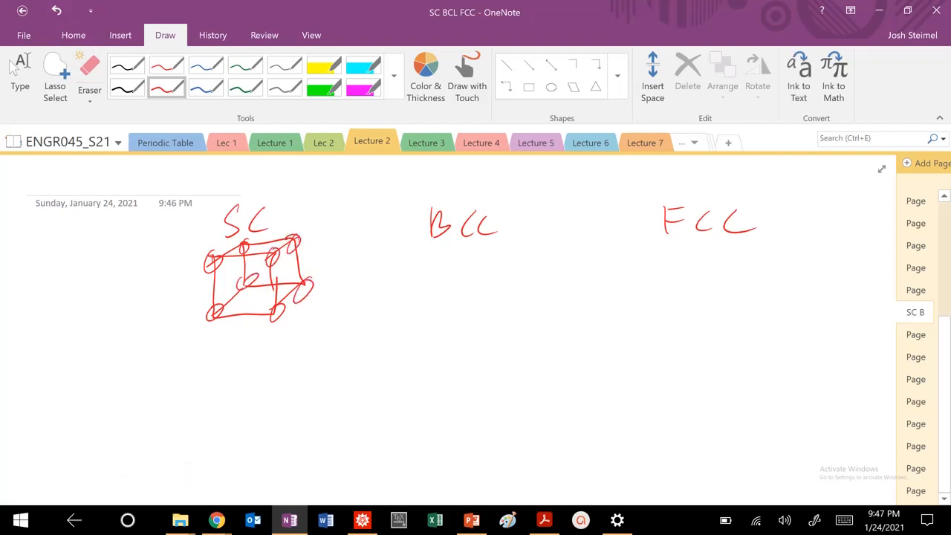
drag(422, 260, 490, 320)
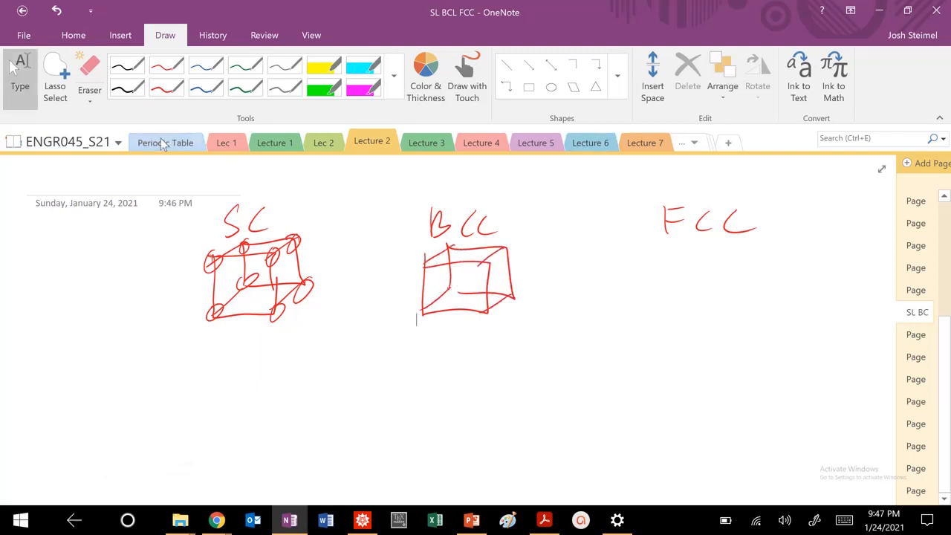
Check the crystal structure legend on the Periodic Table page, then return to Lecture 2.
click(165, 143)
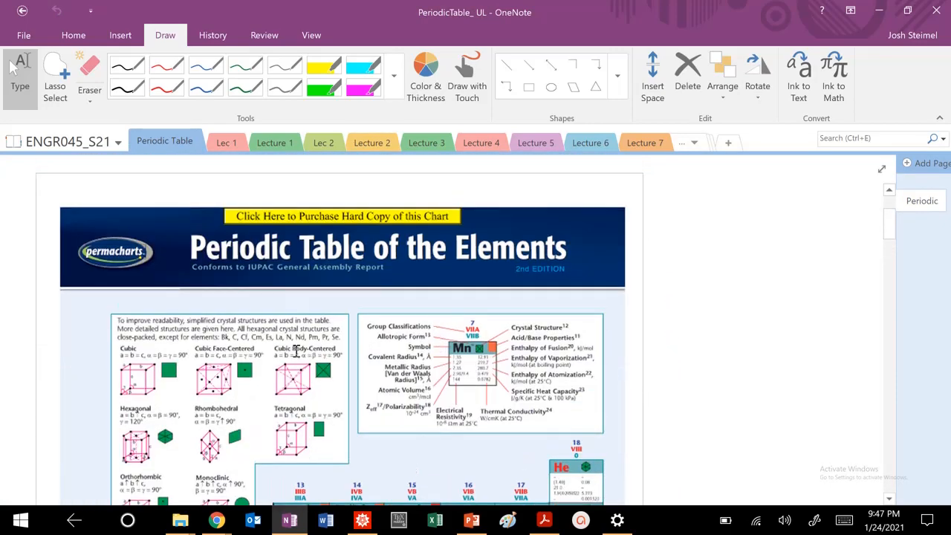
scroll(down, 3)
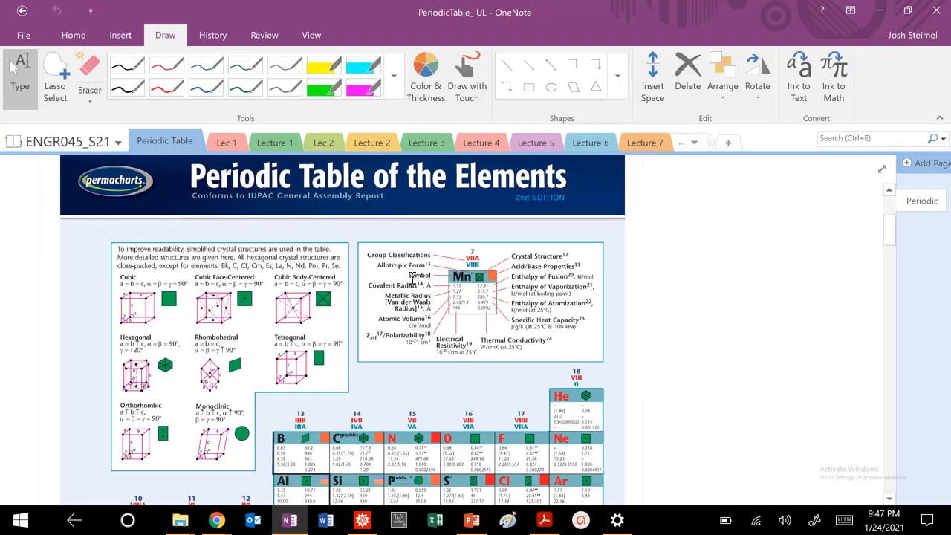
click(372, 143)
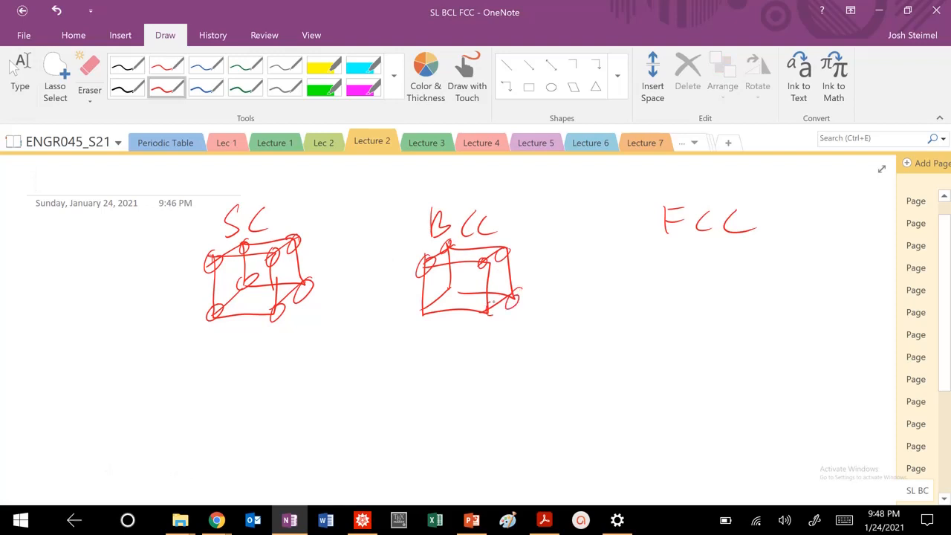
Add corner and body-centre atoms to BCC and draw the FCC cube with face atoms.
drag(434, 312, 490, 304)
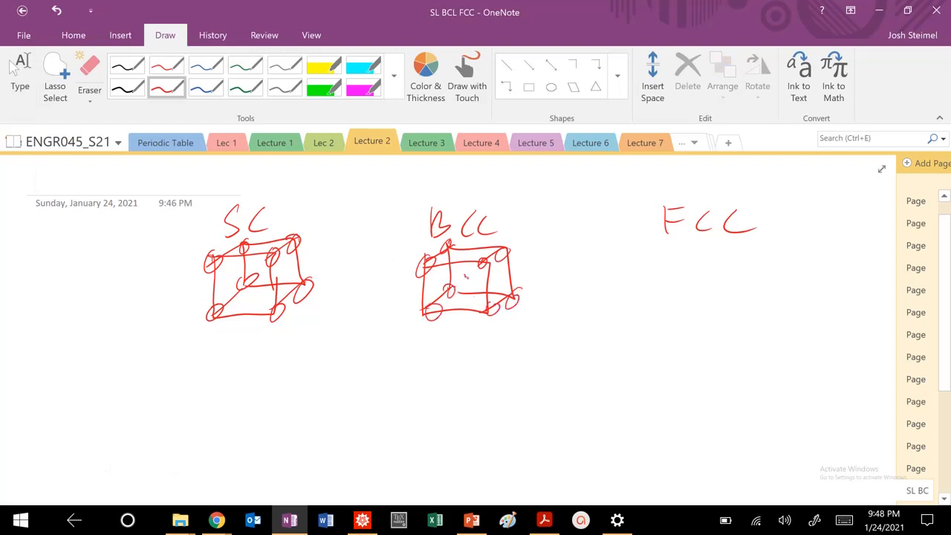
drag(668, 260, 724, 324)
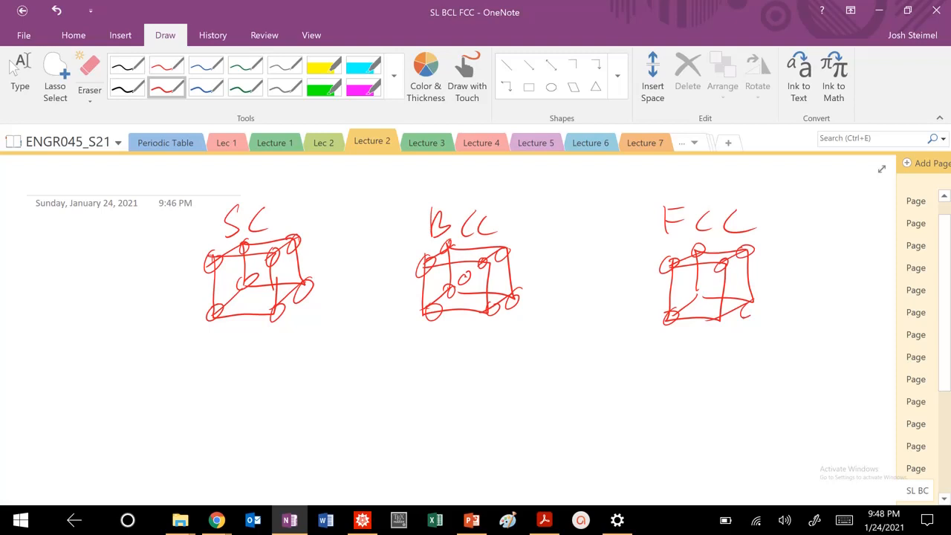
drag(686, 295, 736, 315)
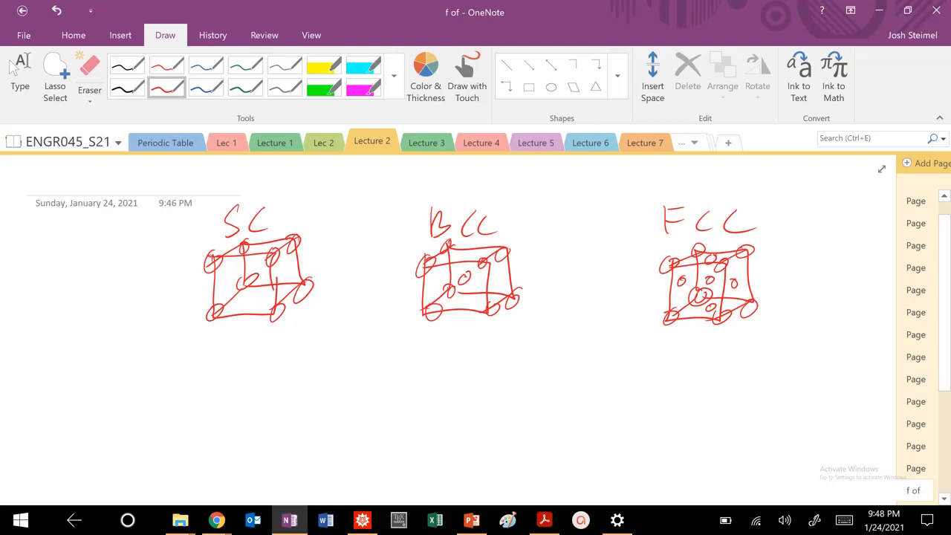
Draw the table grid with a # atoms row and write 1 under SC.
click(259, 387)
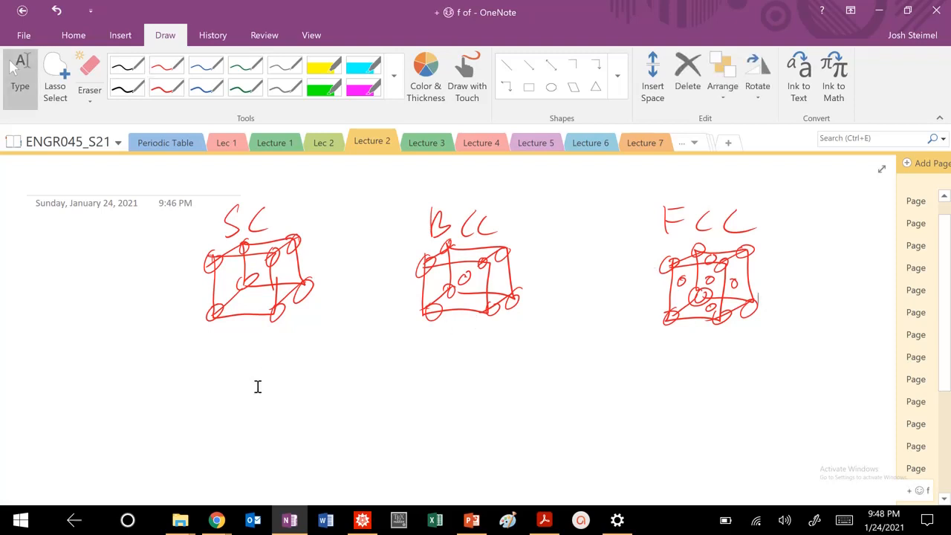
mouse_move(869, 241)
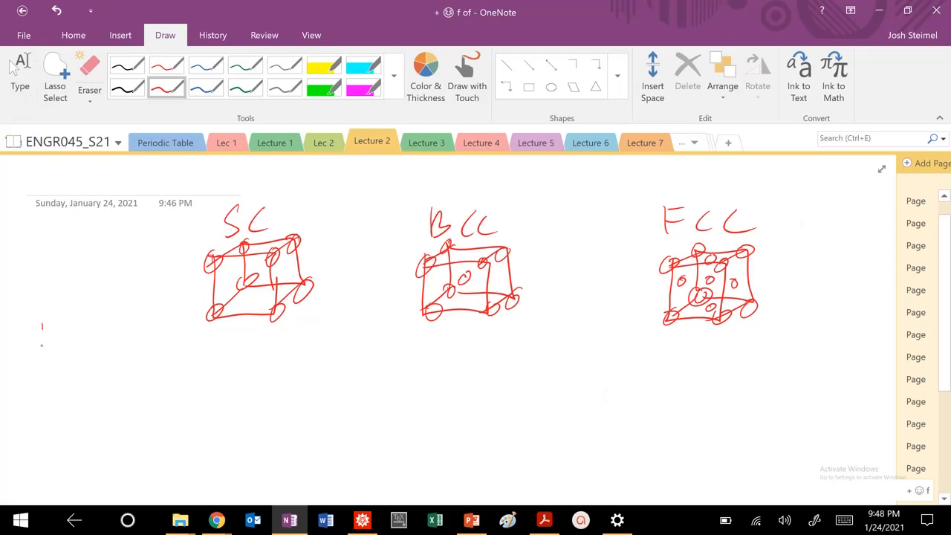
drag(32, 327, 104, 341)
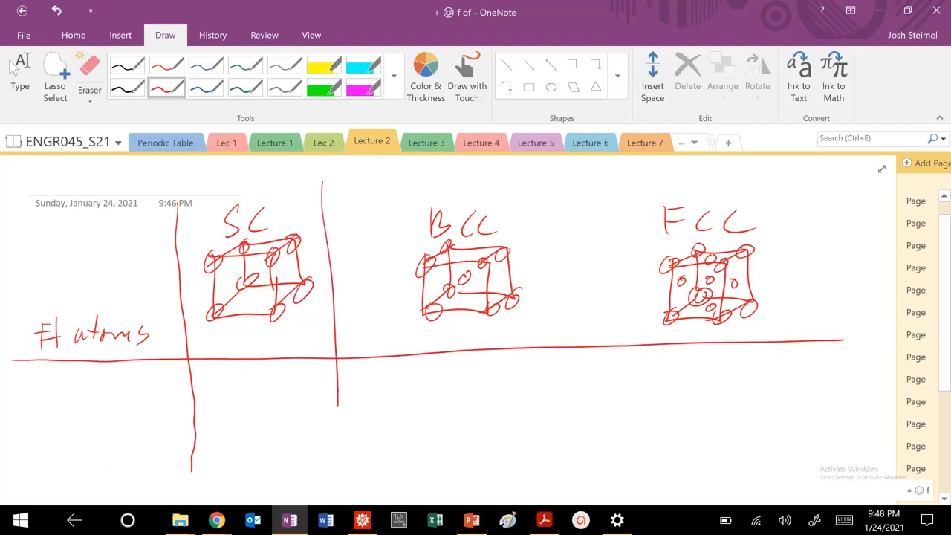
drag(523, 193, 529, 472)
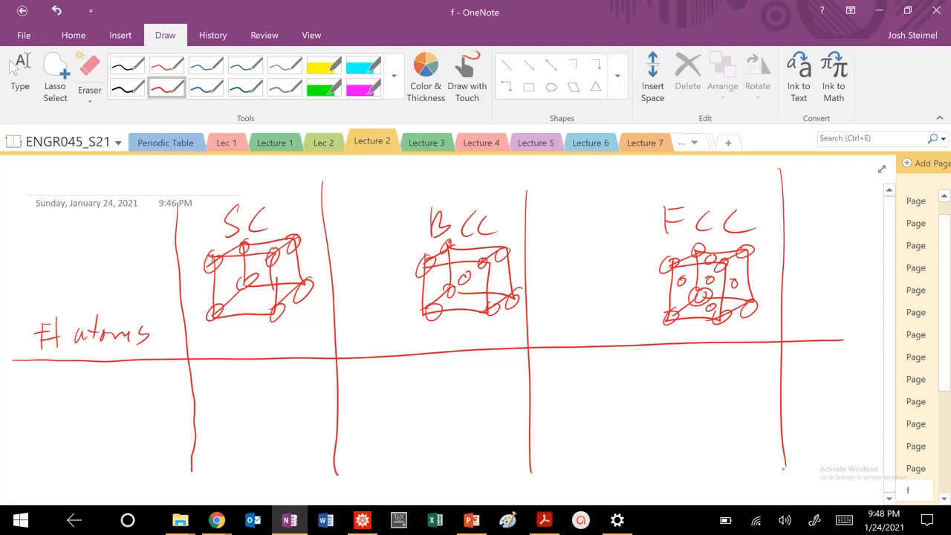
drag(15, 318, 538, 318)
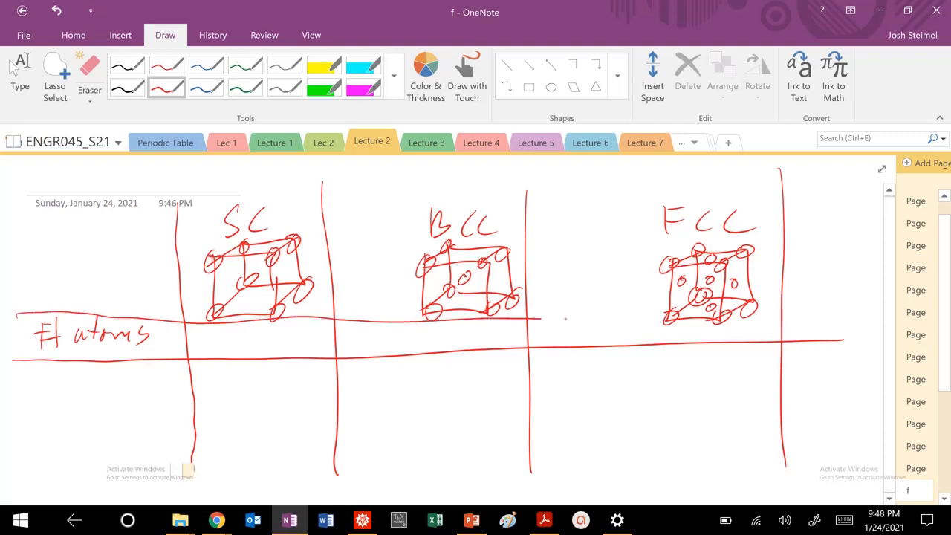
drag(543, 319, 880, 312)
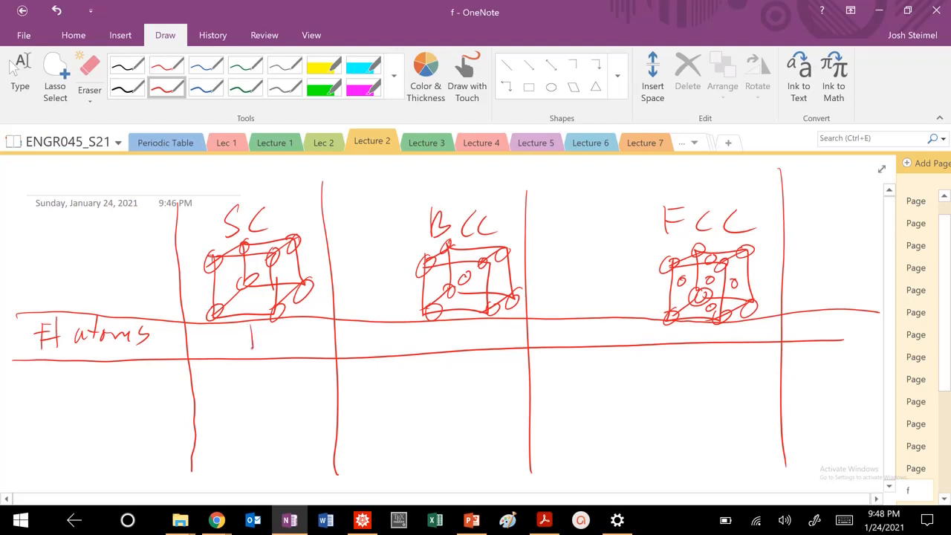
drag(249, 327, 251, 344)
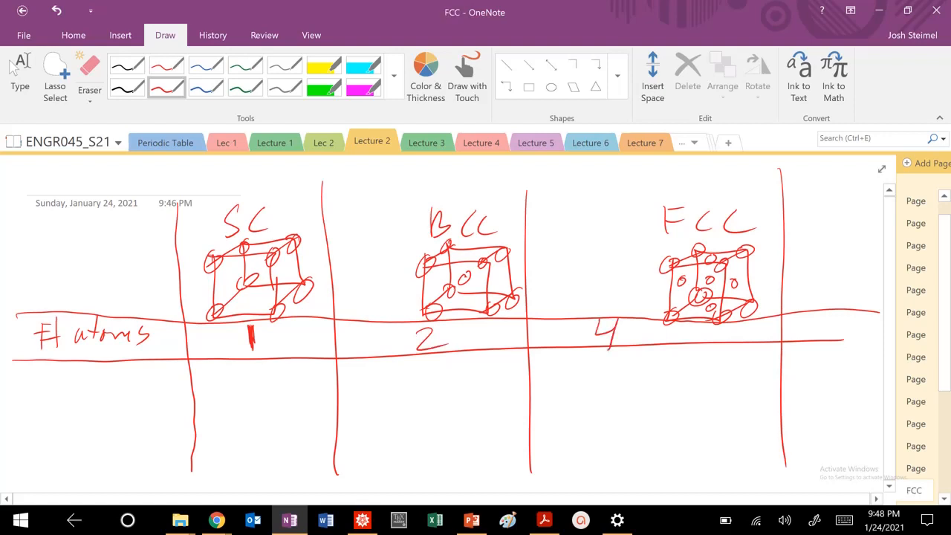
Label the NND and NNND rows and rule the line under the NND row.
drag(32, 386, 72, 386)
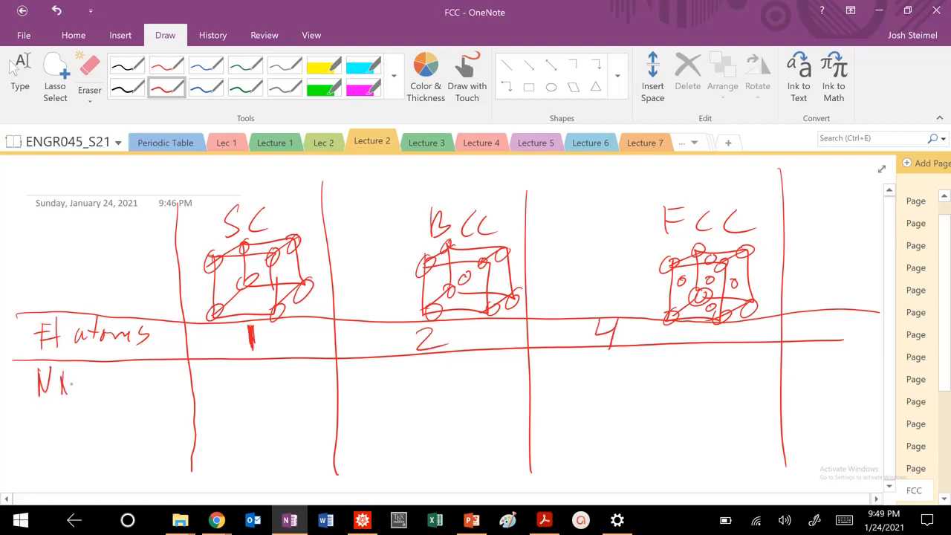
drag(75, 383, 106, 383)
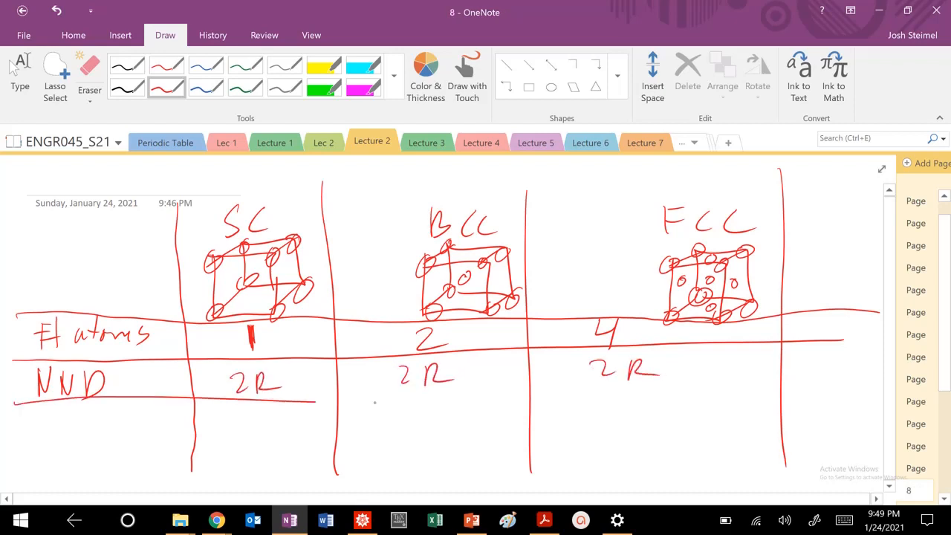
drag(15, 401, 861, 386)
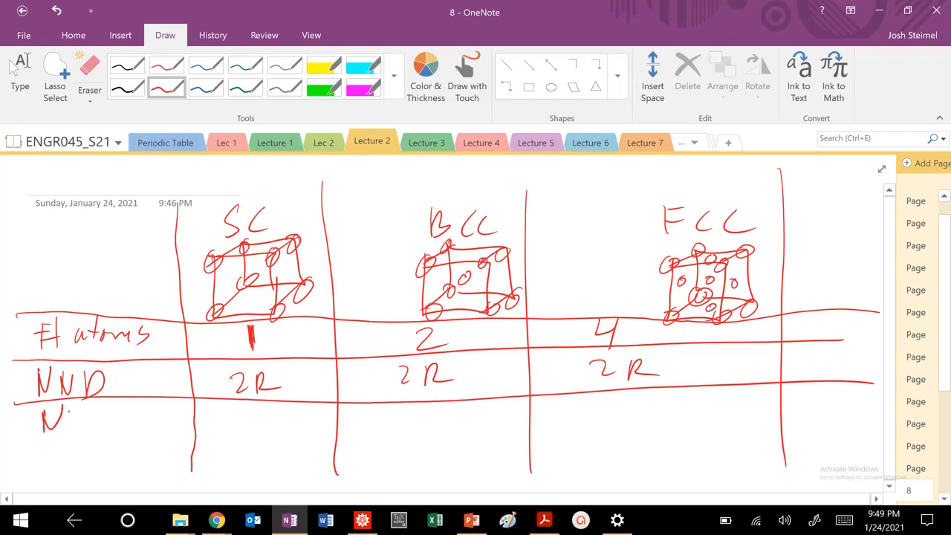
drag(66, 424, 141, 423)
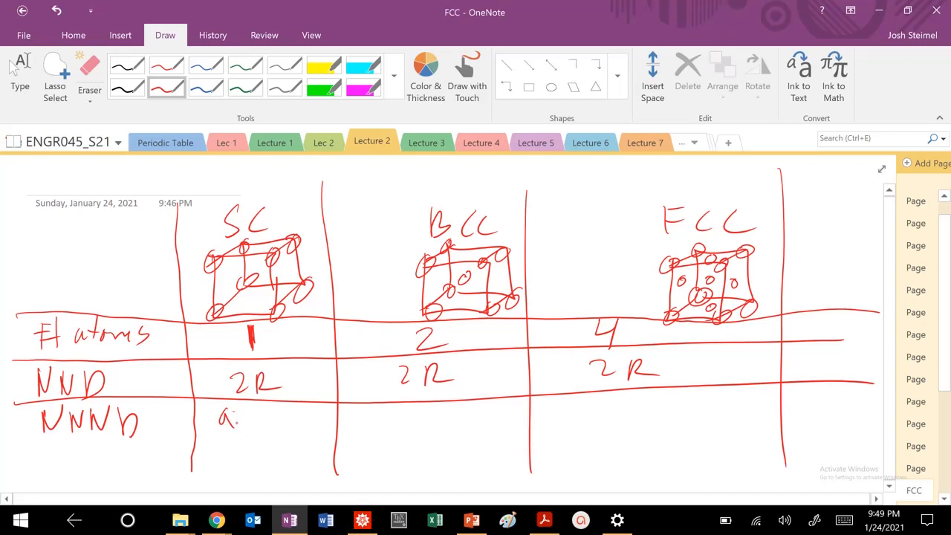
Write the SC next-nearest distance expression and the side note a = 2R.
drag(238, 416, 253, 416)
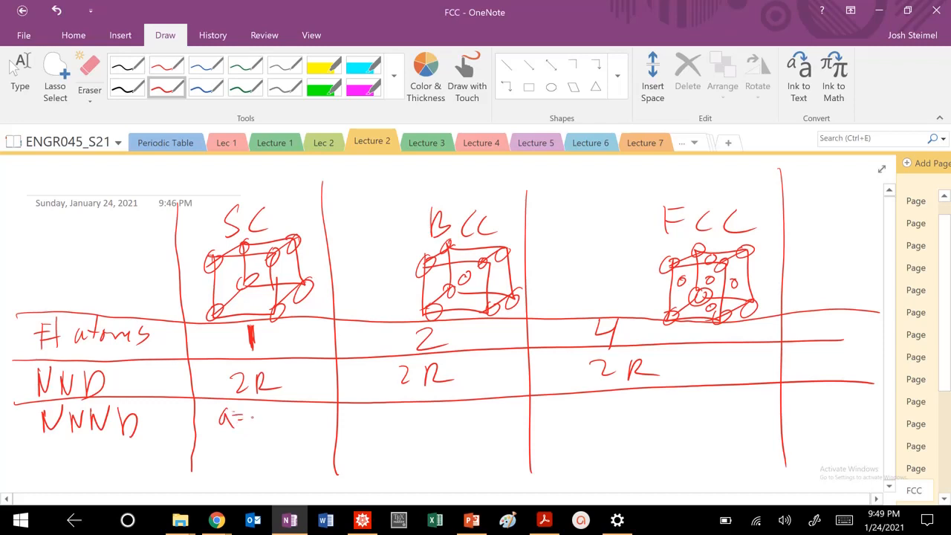
drag(238, 416, 285, 416)
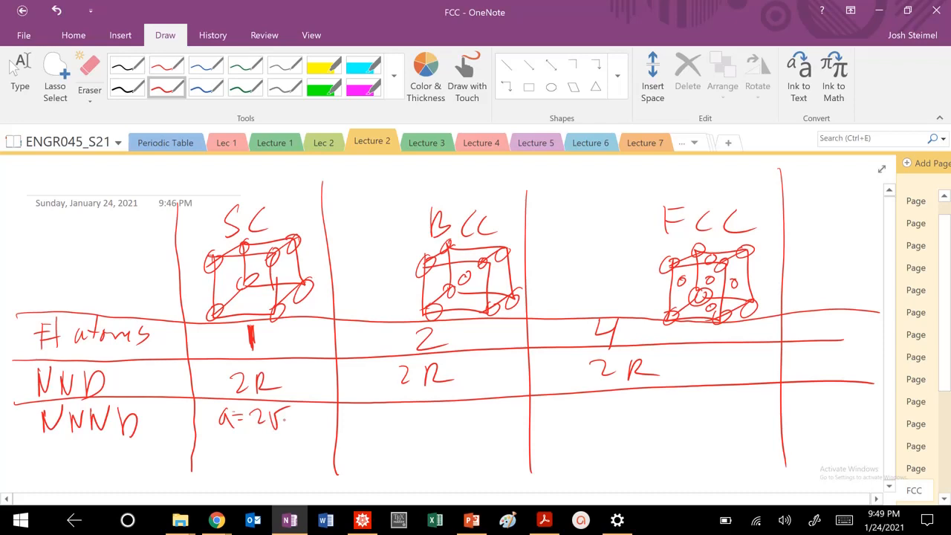
drag(279, 416, 315, 423)
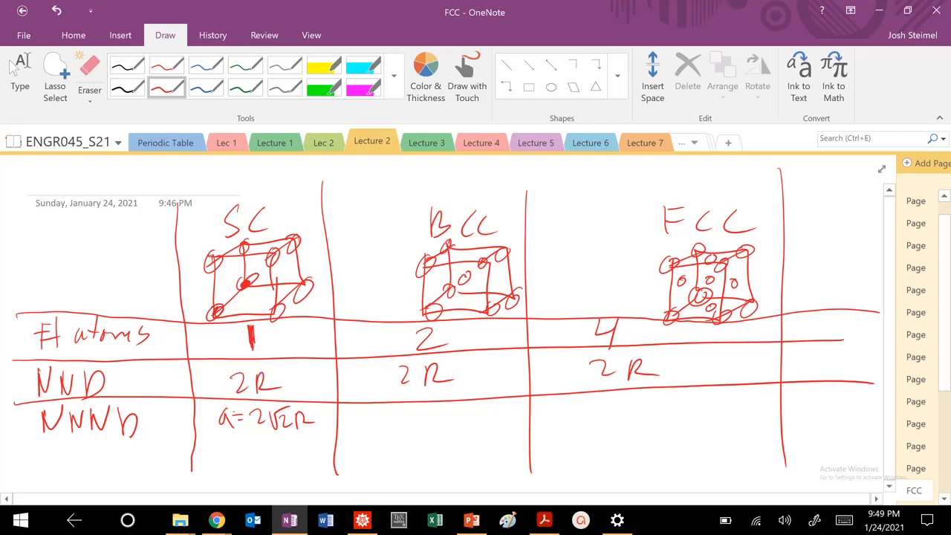
drag(30, 250, 67, 253)
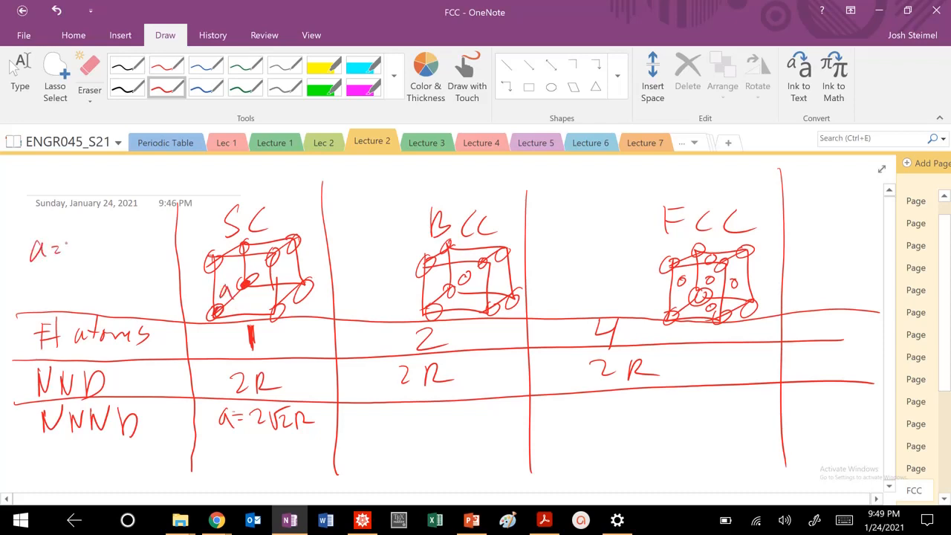
drag(67, 249, 104, 249)
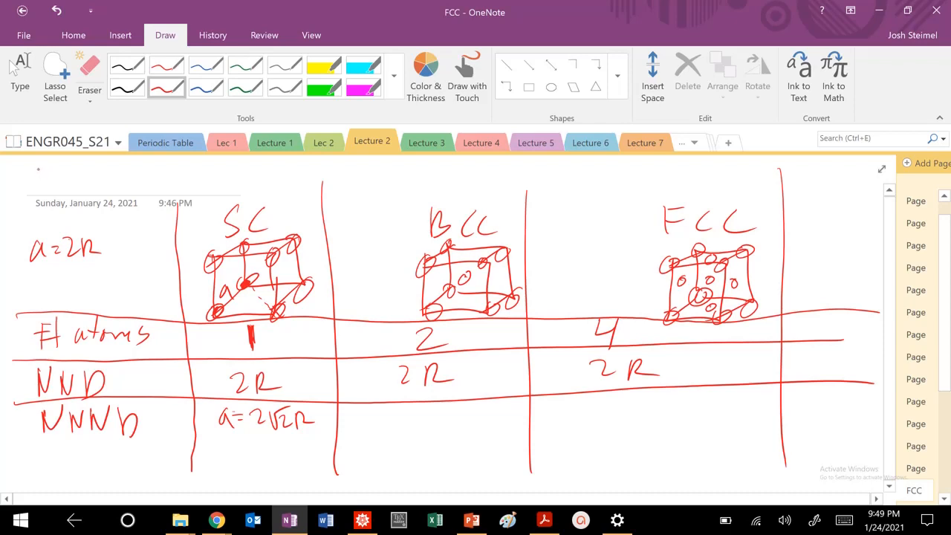
Write 4R² + 4R² = c² at the top left, then switch to Mathematica.
drag(37, 185, 87, 175)
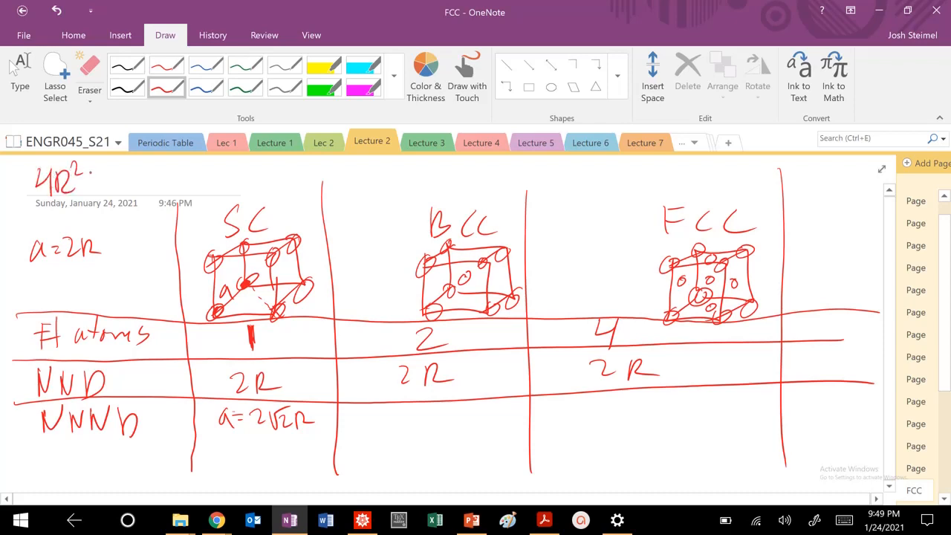
drag(89, 179, 156, 178)
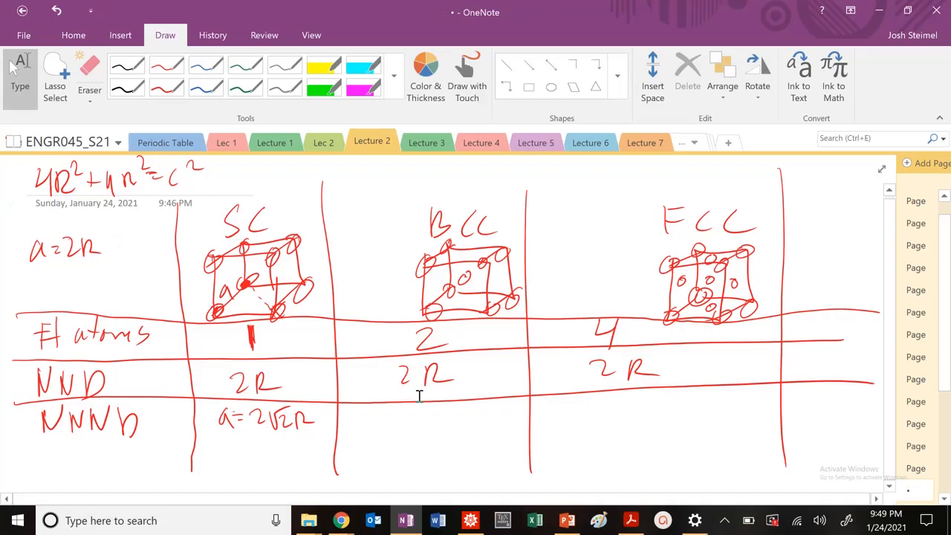
click(469, 520)
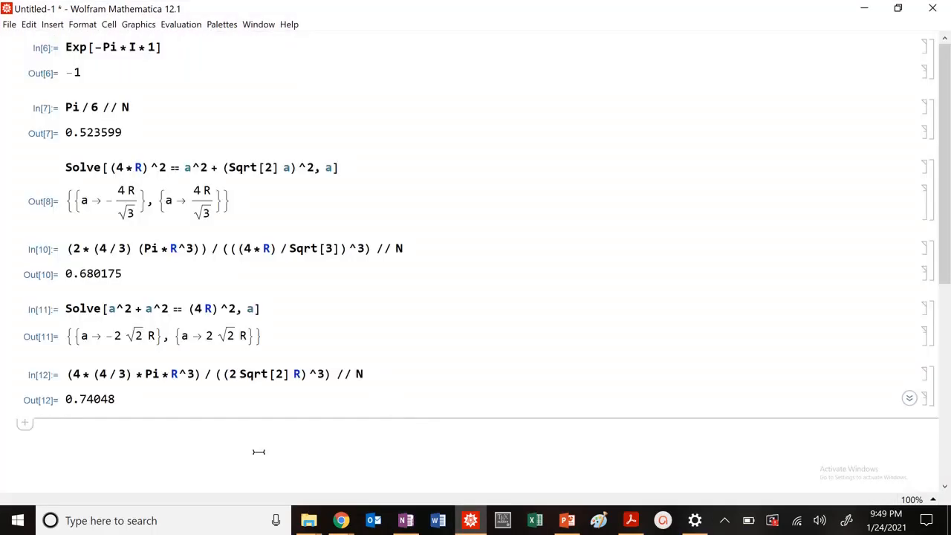
Enter Sqrt[8 in a new Mathematica input cell below Out[12].
text(Sqrt[8)
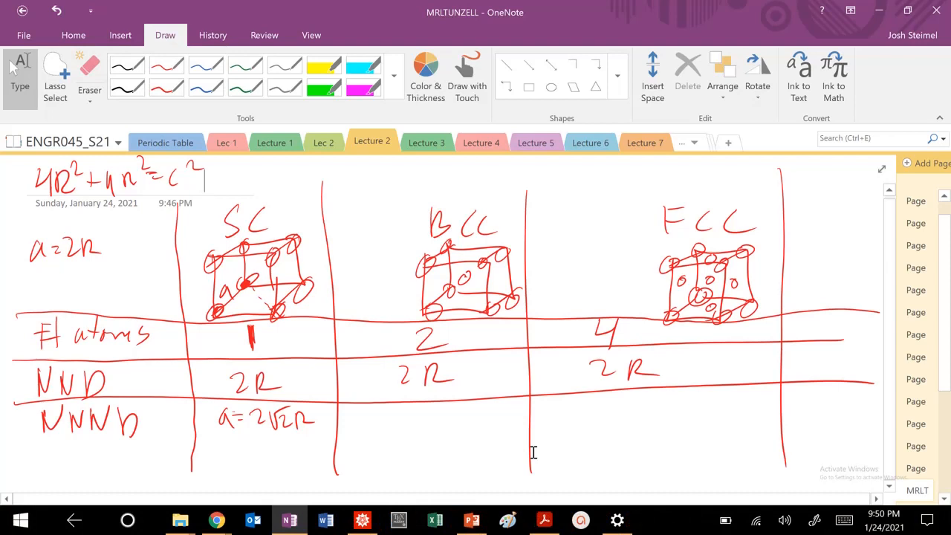
Write a = 4R/√3 for BCC, start the FCC entry with a, and go to Page 13.
drag(379, 416, 431, 434)
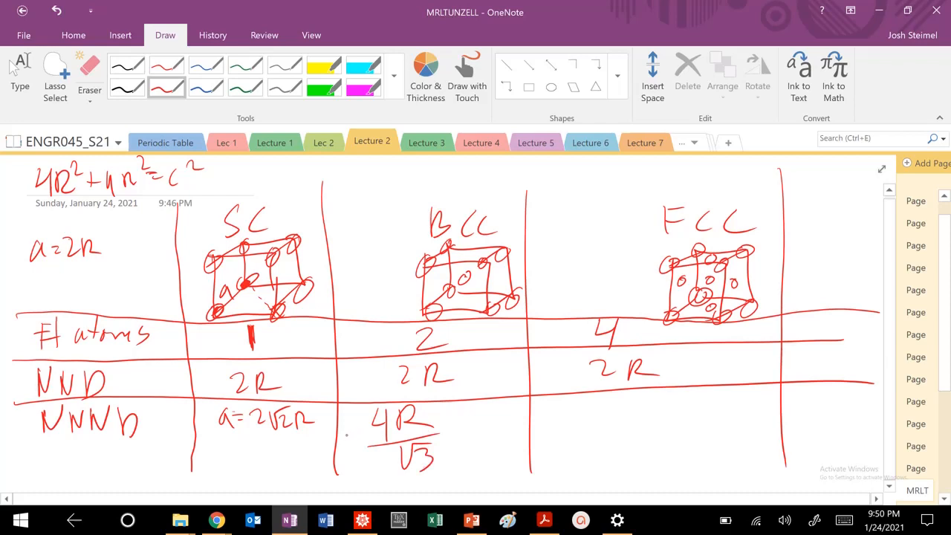
drag(339, 443, 360, 445)
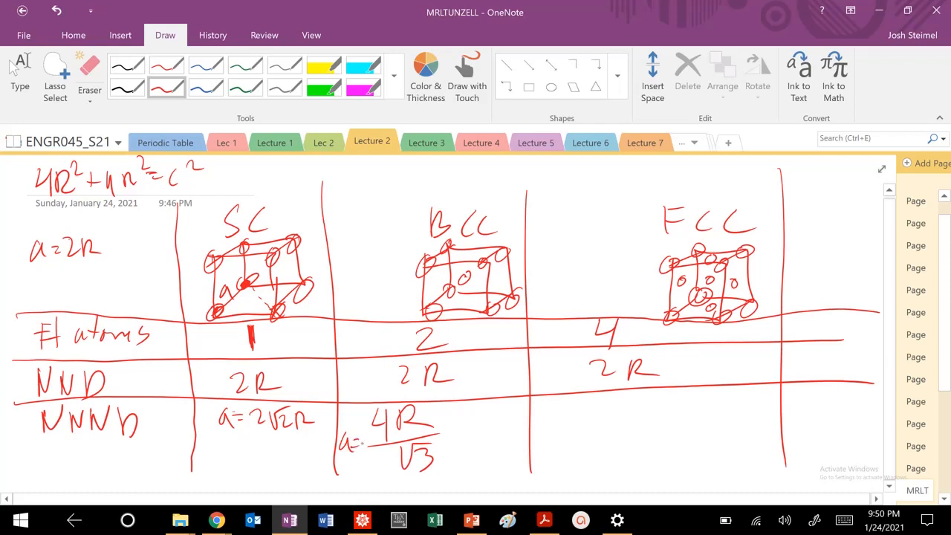
drag(579, 419, 601, 446)
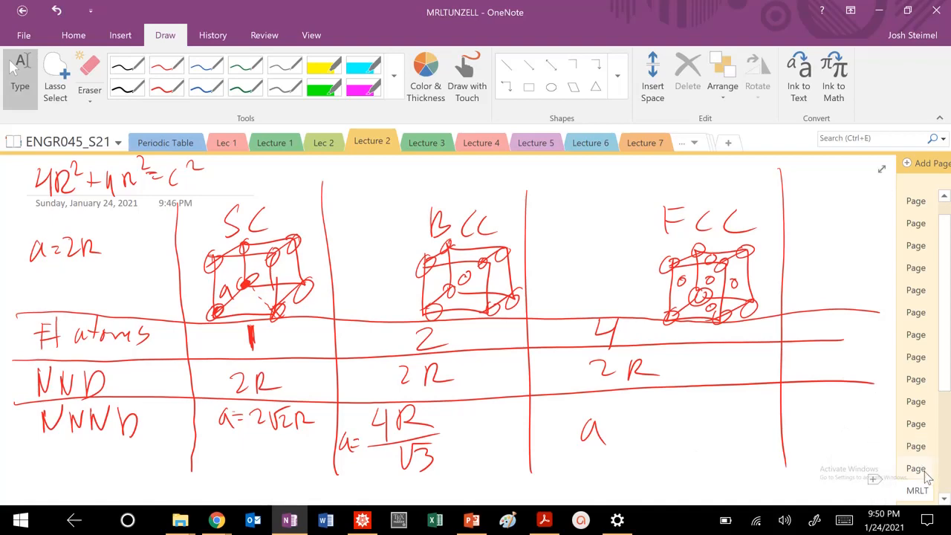
click(915, 468)
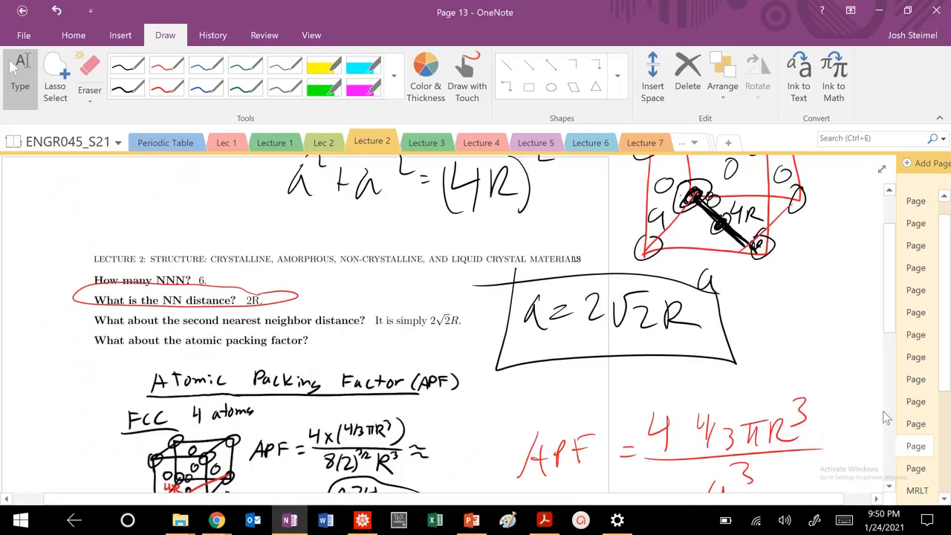
Scroll to the top of Page 13 to read the FCC result a = 2√2R.
scroll(up, 3)
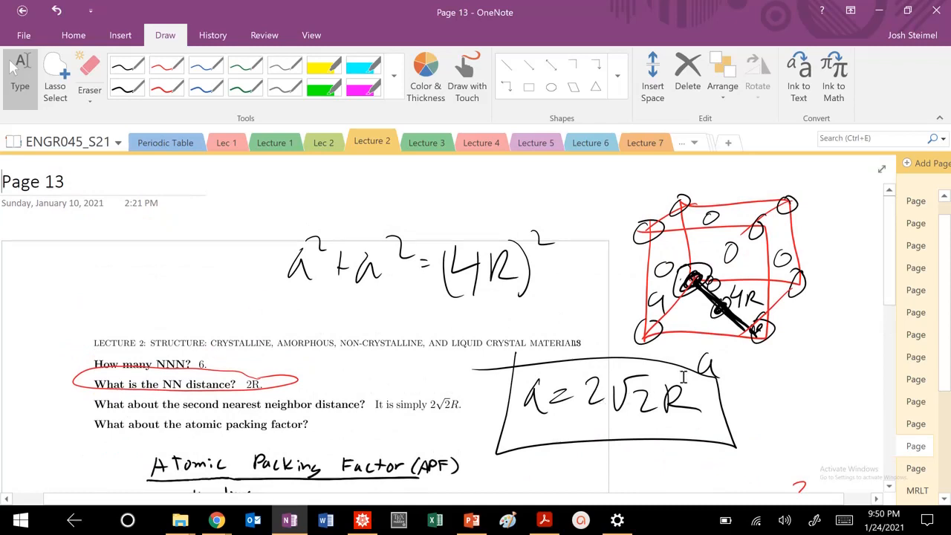
mouse_move(472, 518)
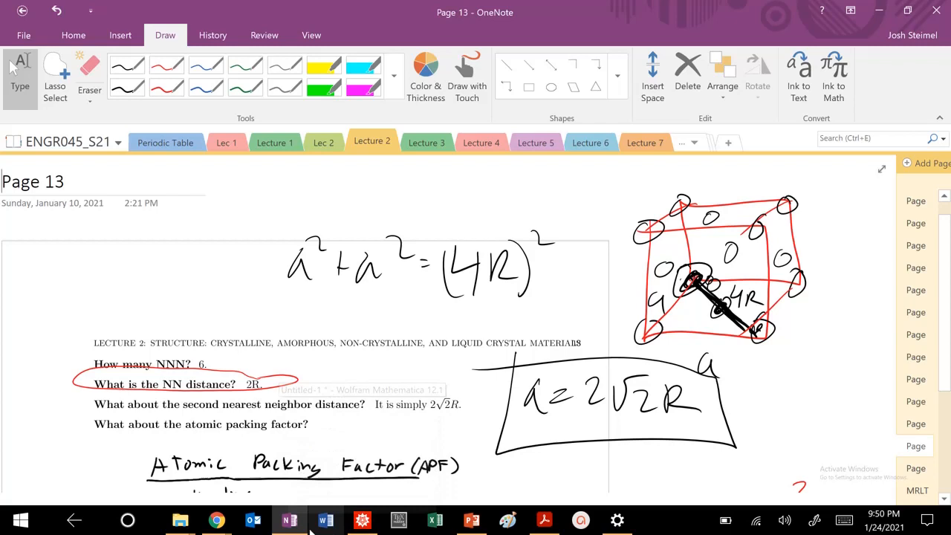
mouse_move(362, 520)
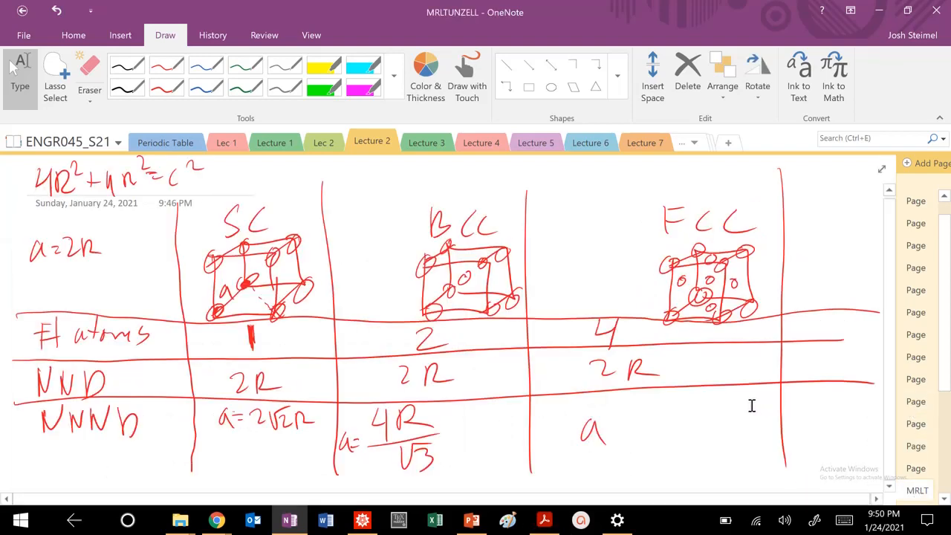
Write a = 2√2 R in the FCC NNND cell and scratch out the SC a label.
drag(609, 419, 654, 419)
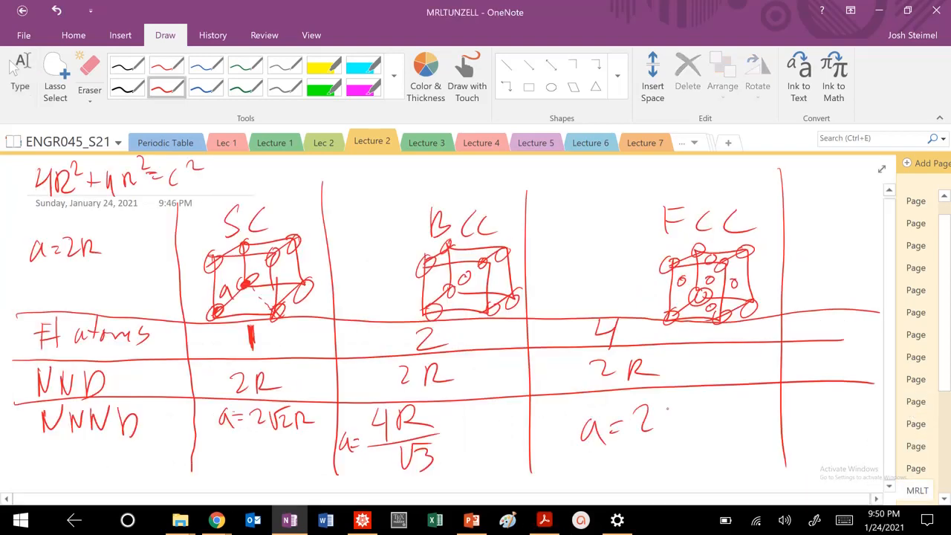
drag(669, 423, 765, 431)
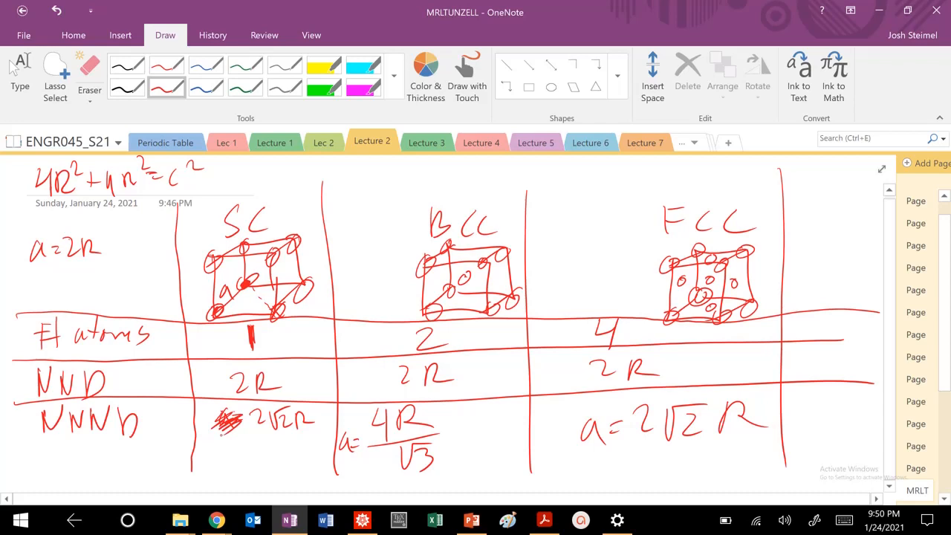
drag(193, 383, 223, 387)
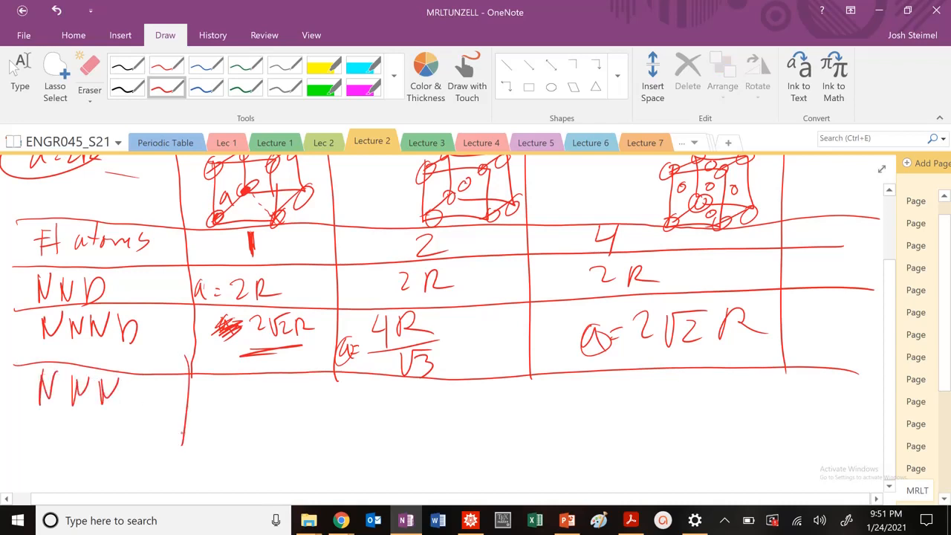
Fill the NNN row with 6, 8 and 12 and rule a line beneath it.
drag(252, 401, 439, 416)
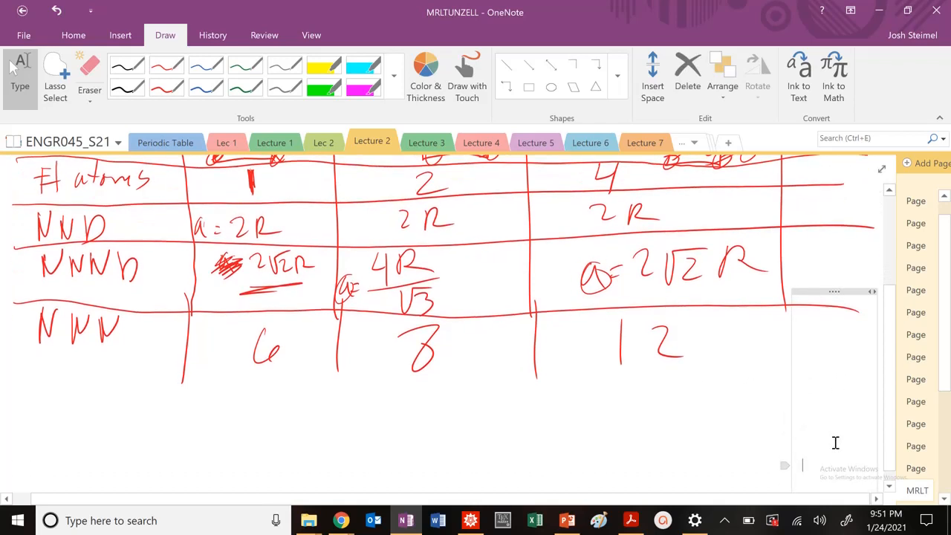
scroll(down, 3)
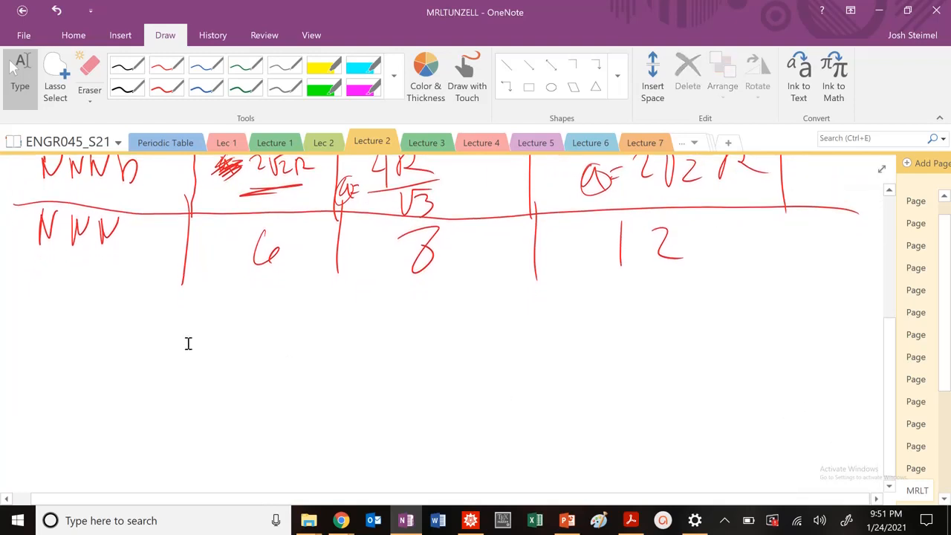
drag(17, 282, 817, 284)
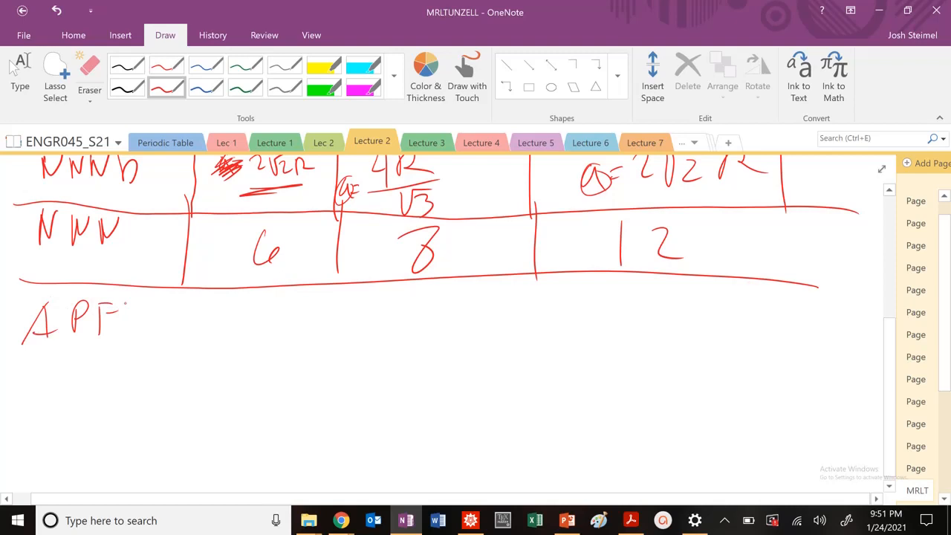
Handwrite π/6, 0.68 and 0.74 across the APF row, rule it off, and begin the CP label.
drag(181, 298, 312, 342)
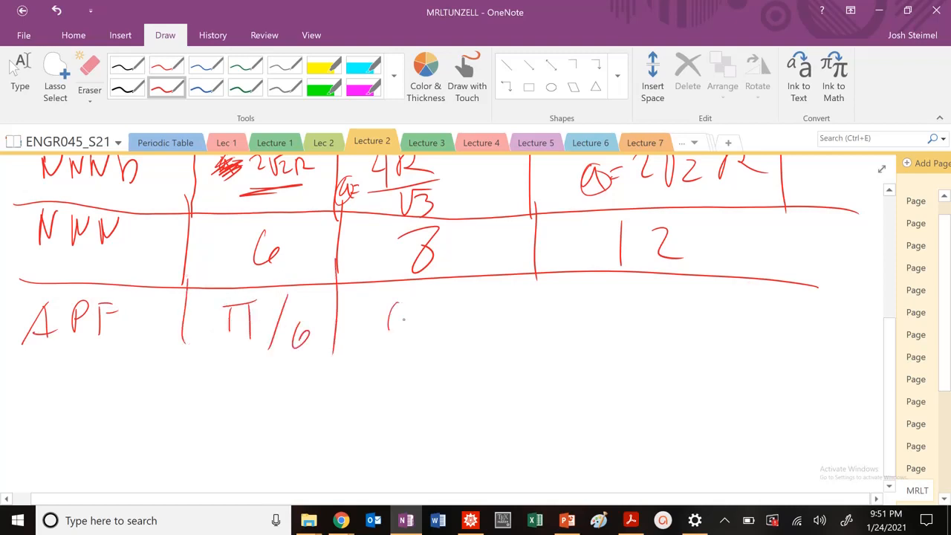
drag(386, 304, 468, 334)
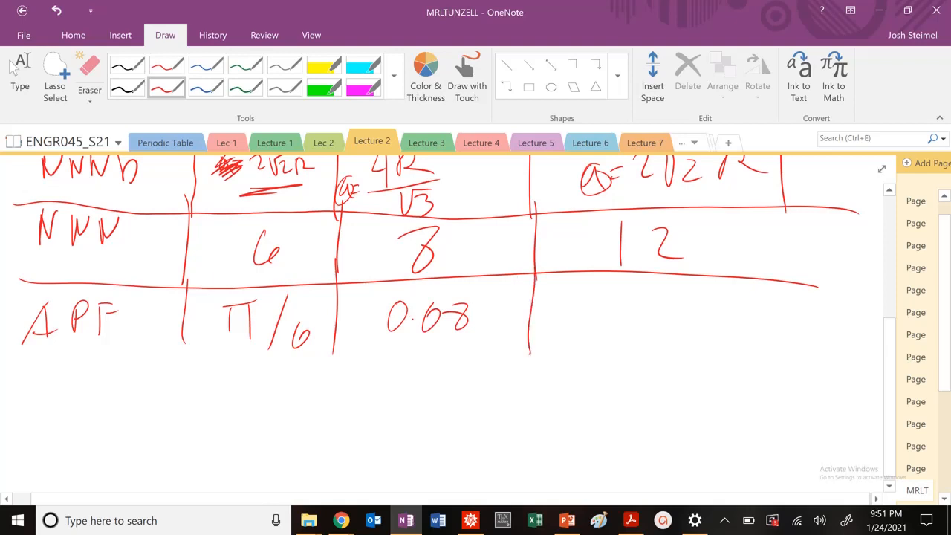
drag(594, 305, 731, 350)
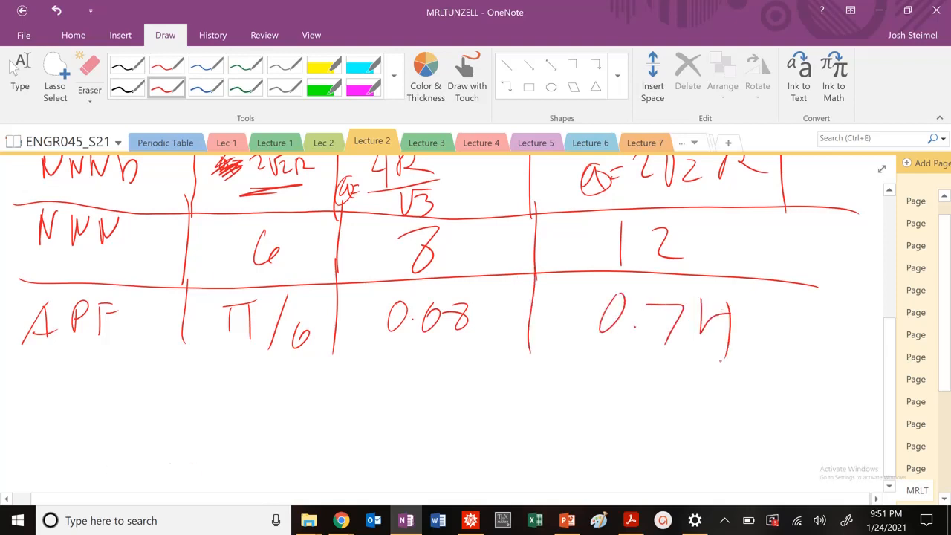
drag(30, 361, 756, 349)
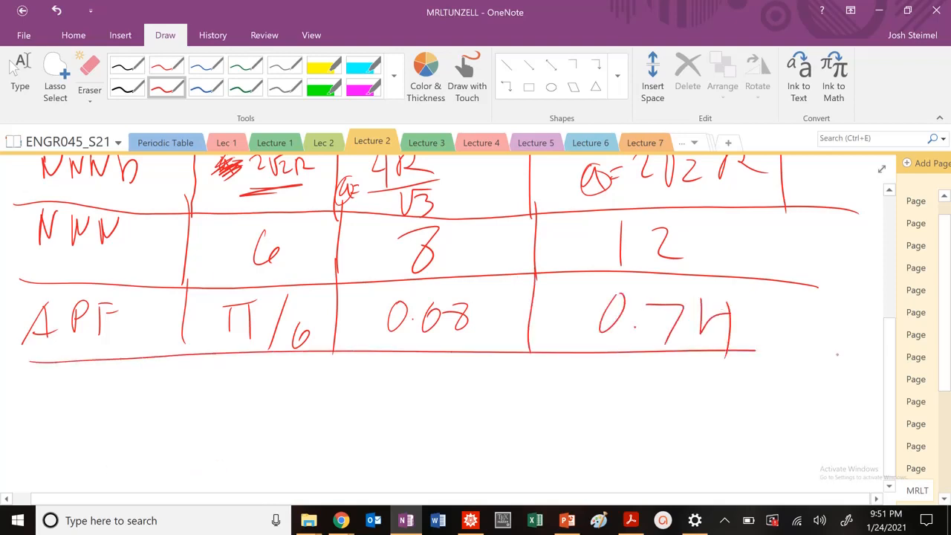
drag(59, 383, 37, 423)
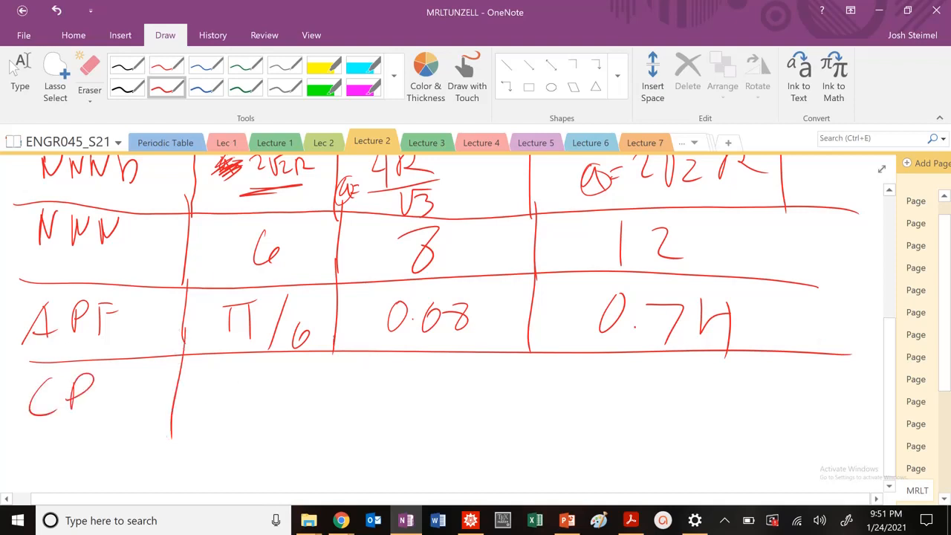
Handwrite No, No and Yes!!! with HCP in the CP row's three columns.
drag(230, 386, 416, 401)
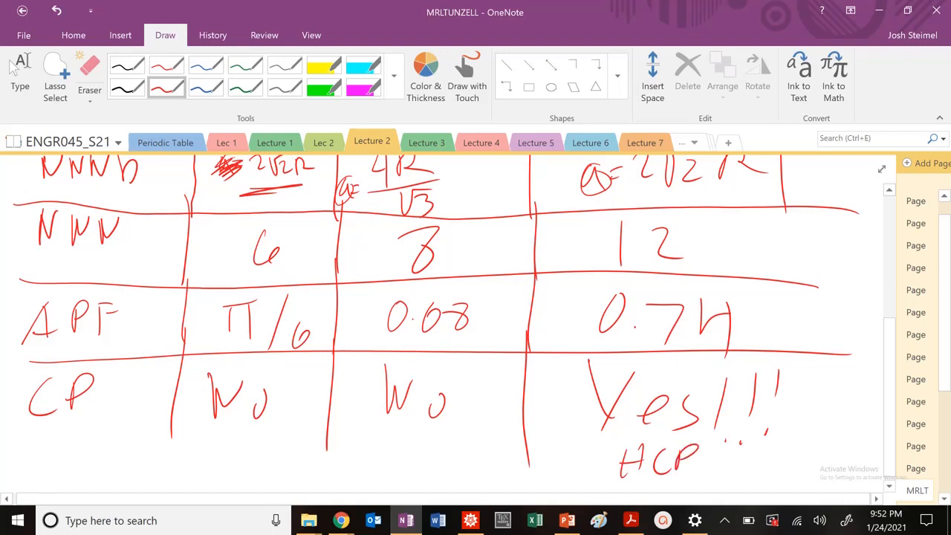
scroll(up, 3)
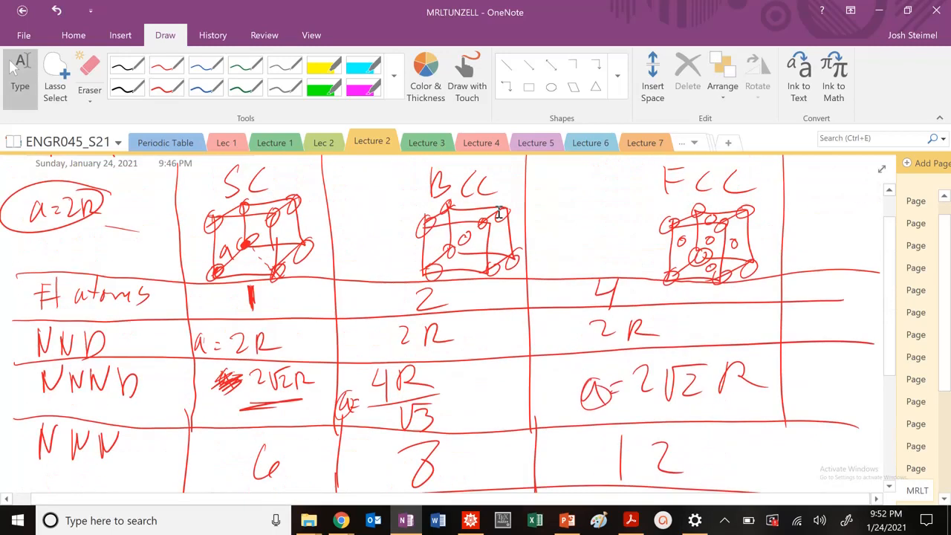
Scroll through the finished table, then switch to Page 15 on close-packed stacking.
scroll(down, 3)
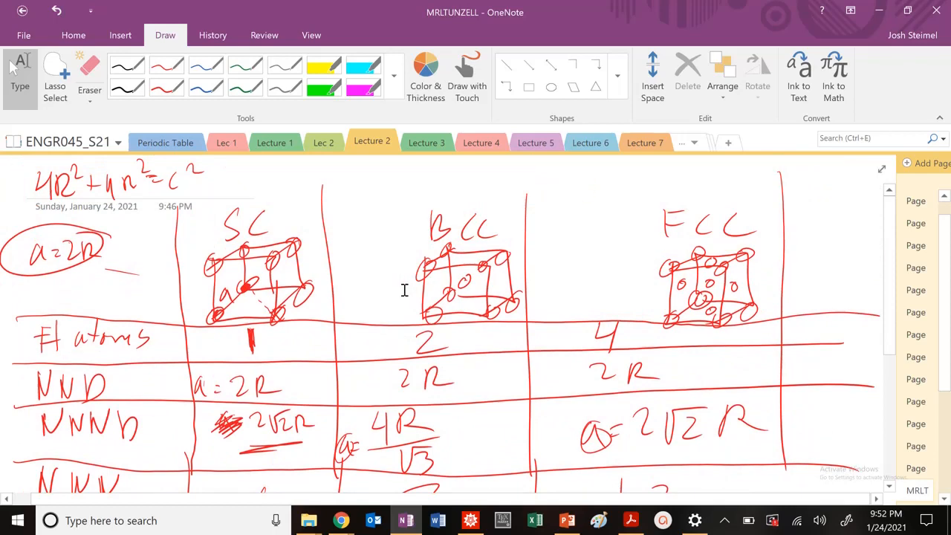
scroll(down, 3)
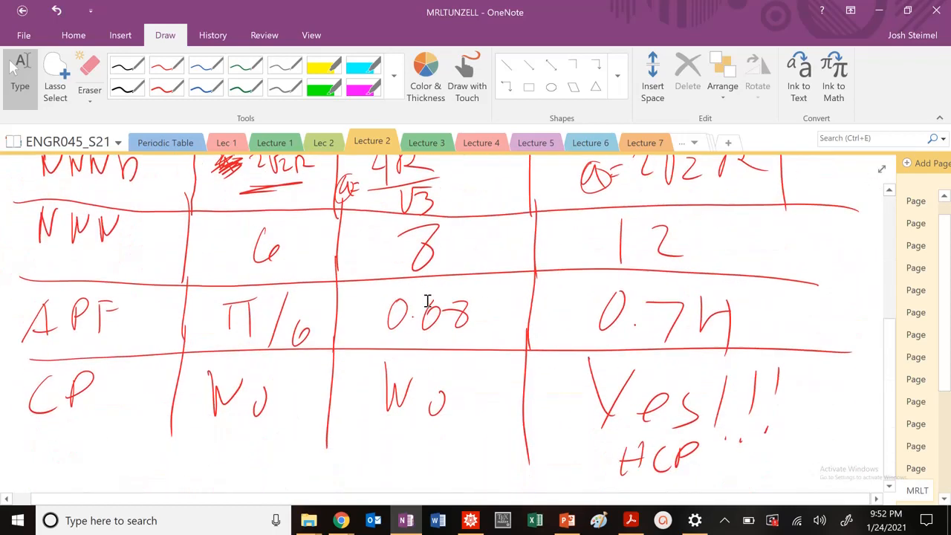
scroll(up, 3)
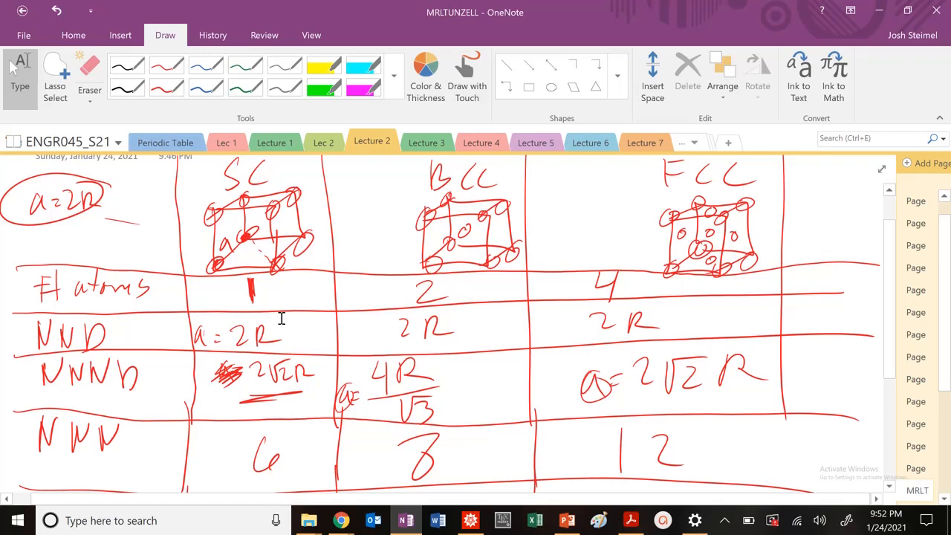
scroll(down, 3)
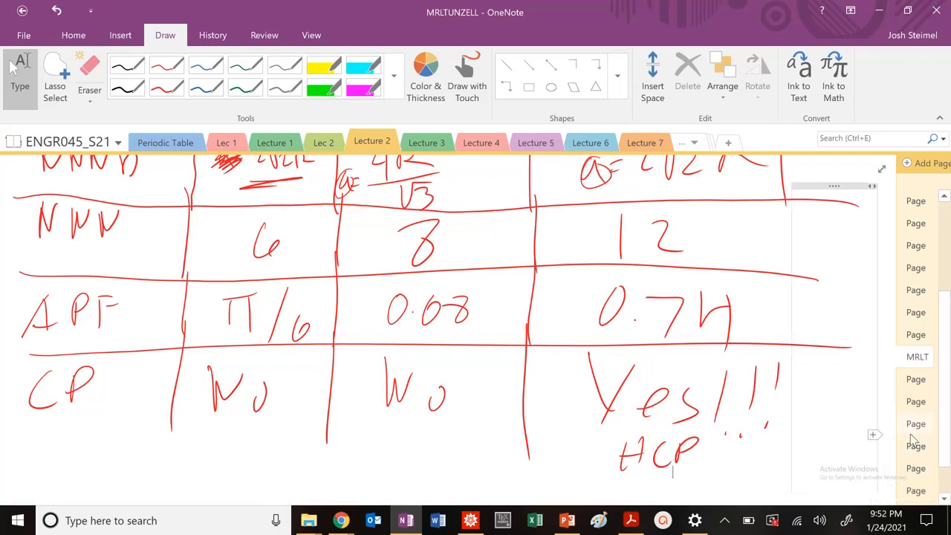
click(915, 379)
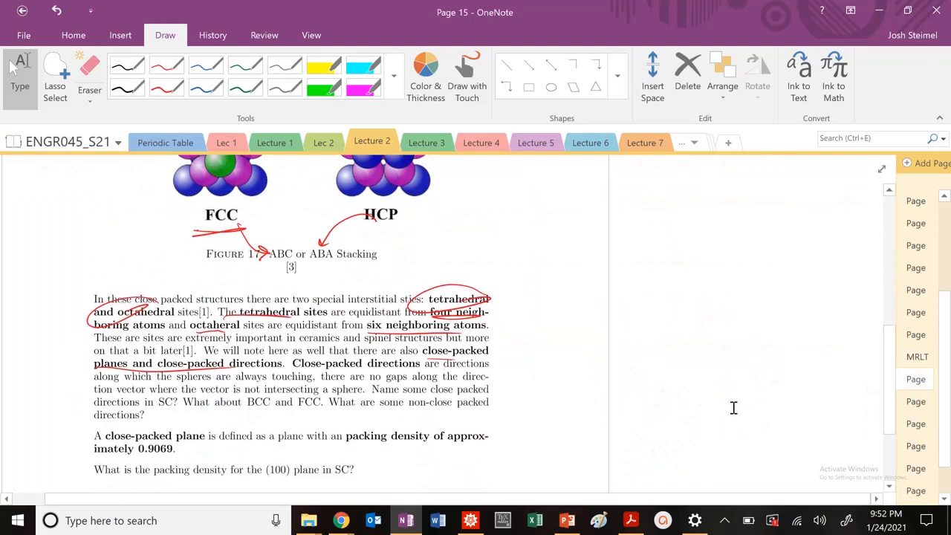